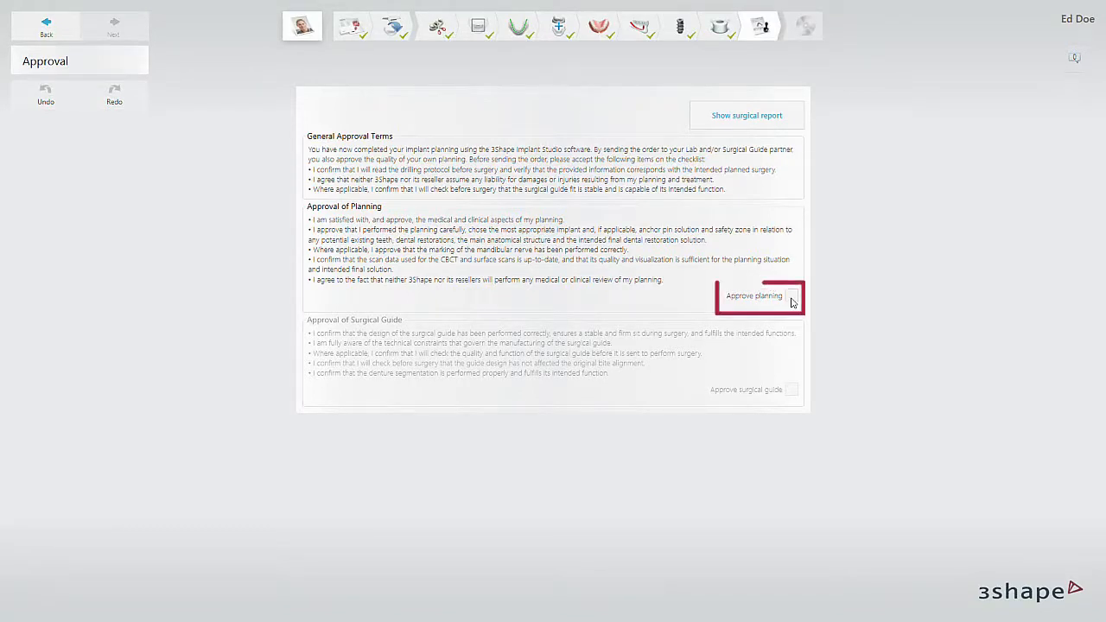
Step: Approve the implant planning and then the surgical guide, confirming each with Yes
click(792, 296)
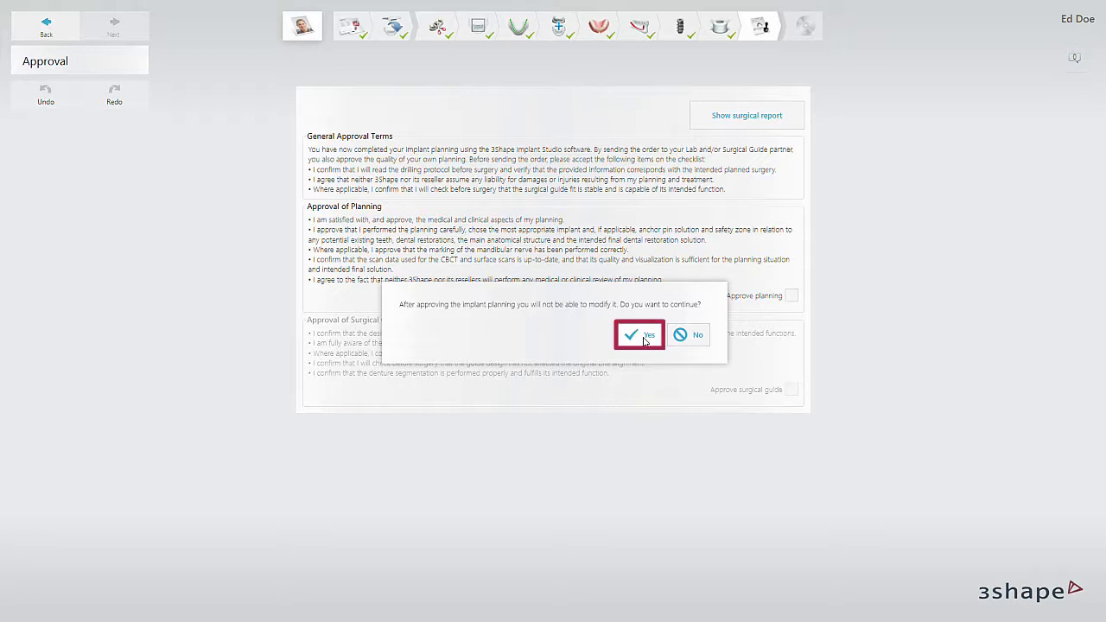
click(640, 336)
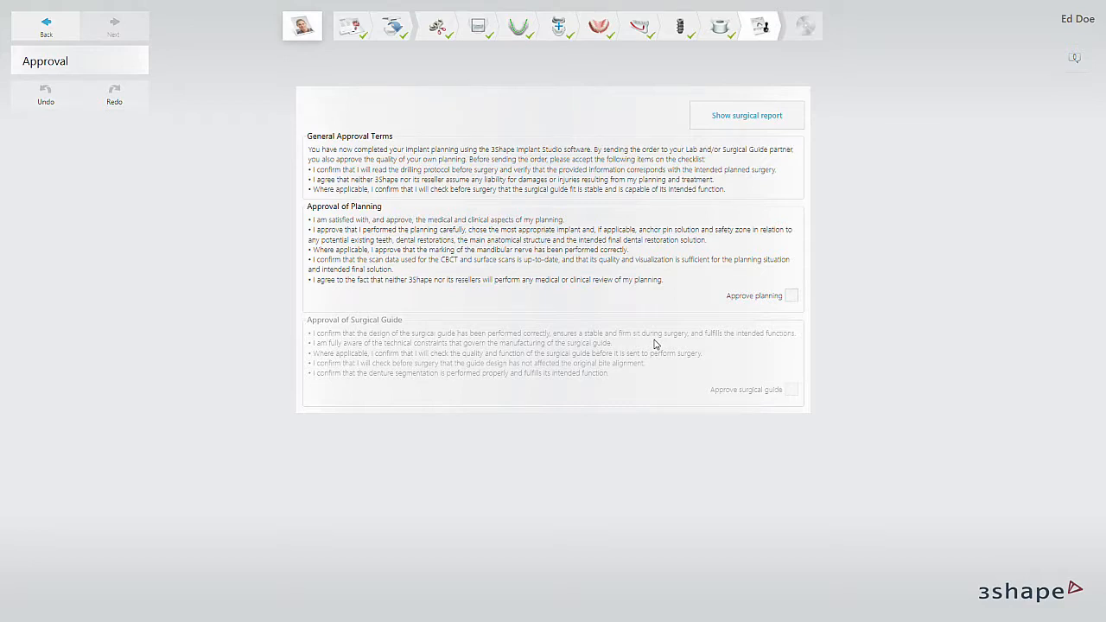
click(792, 296)
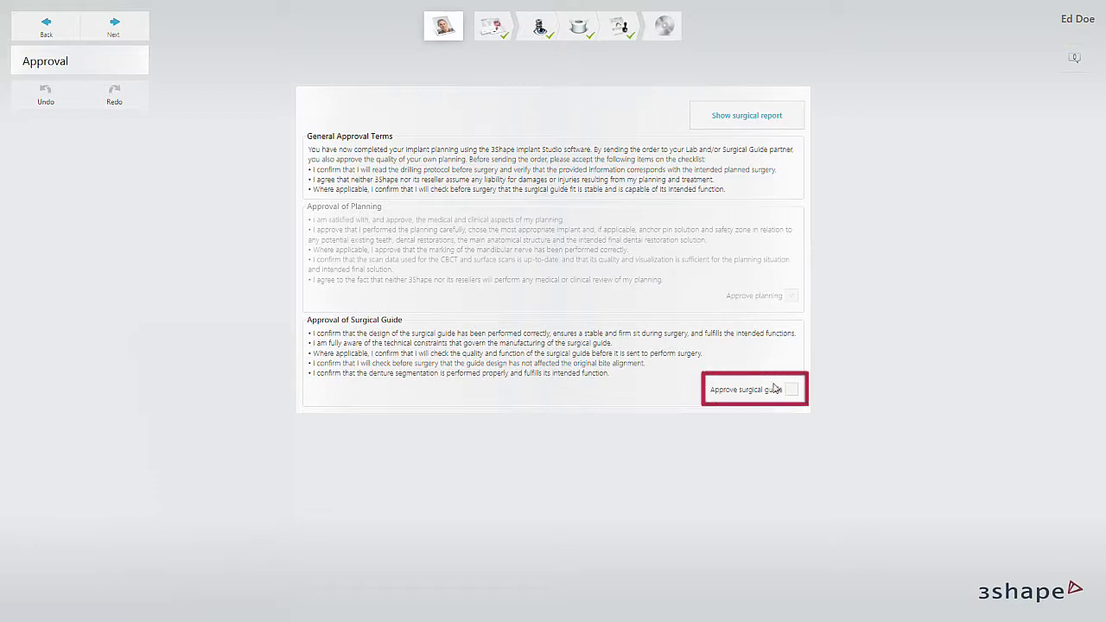
click(790, 389)
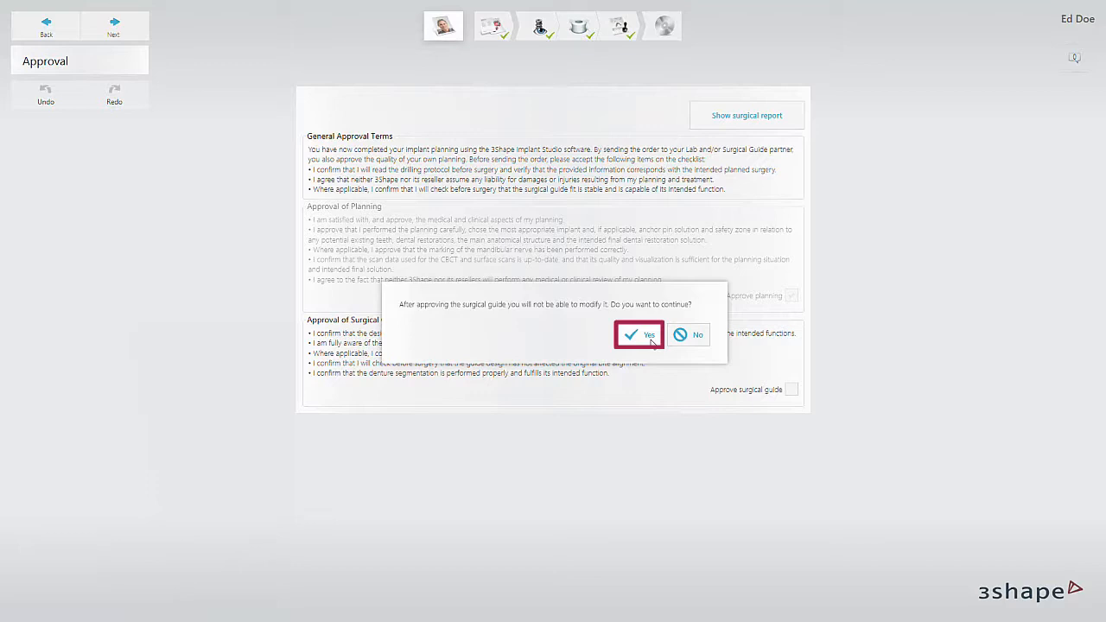
click(640, 336)
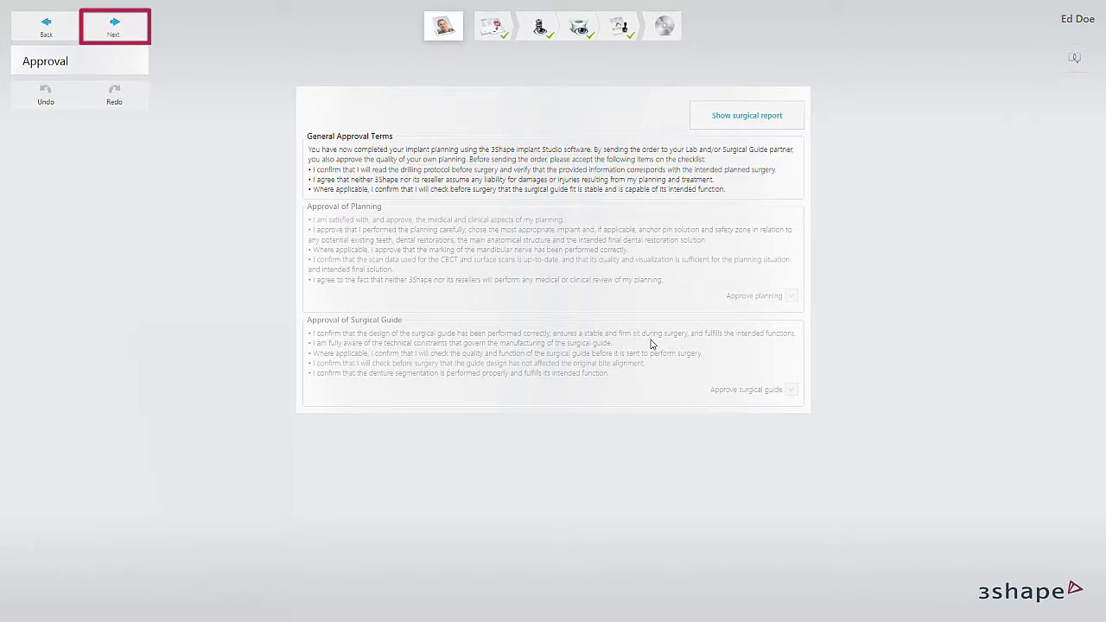
Step: Save the design and generate its CAM output, then show the output folder
click(114, 26)
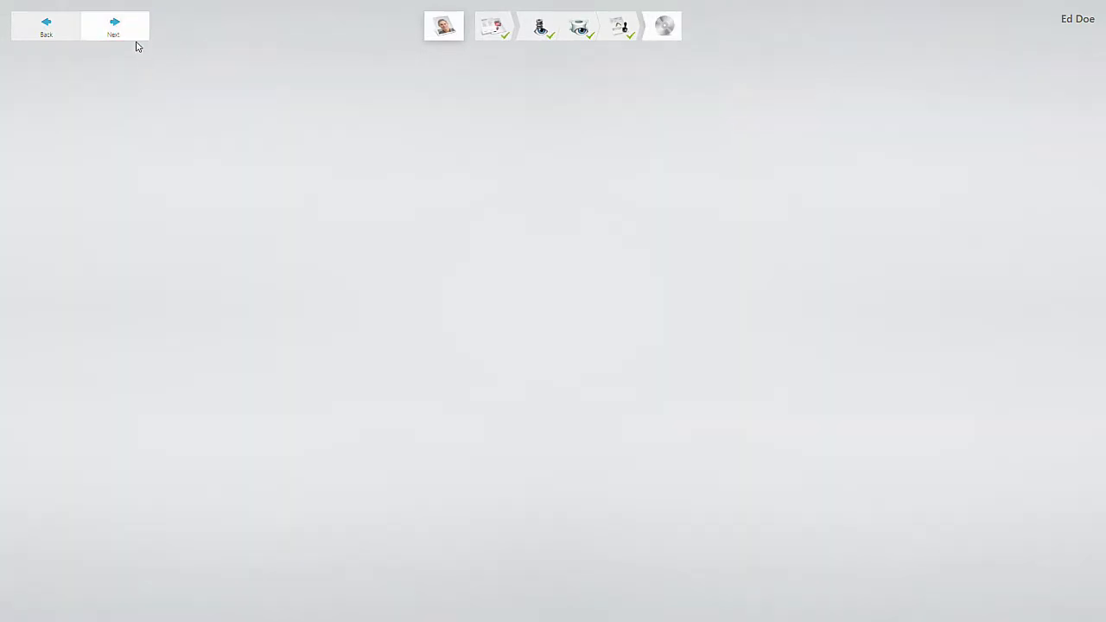
click(114, 25)
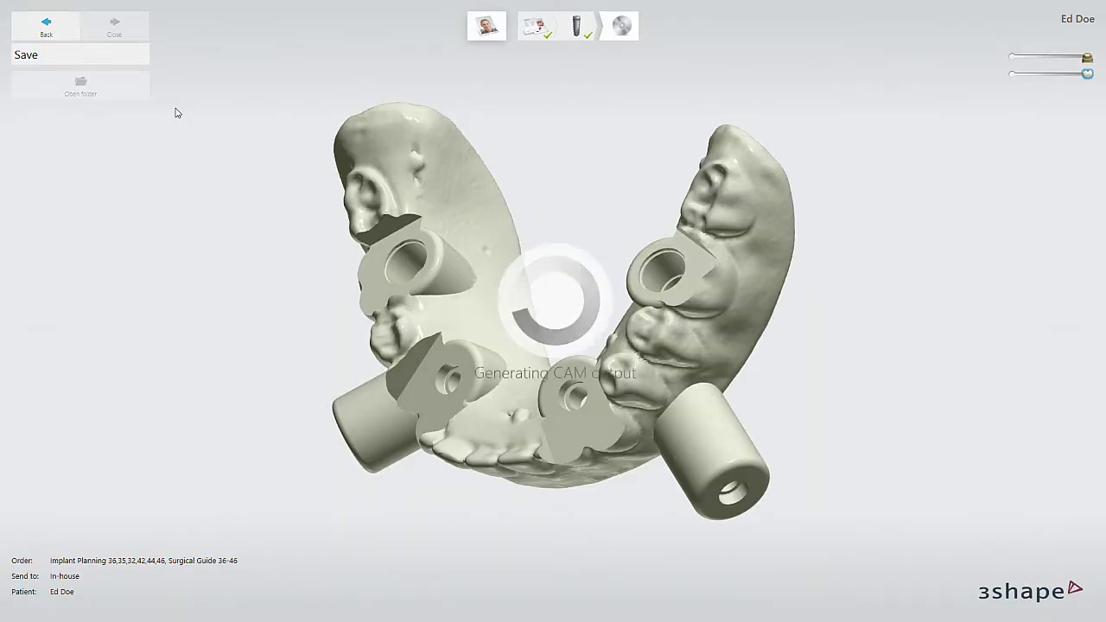
mouse_move(716, 339)
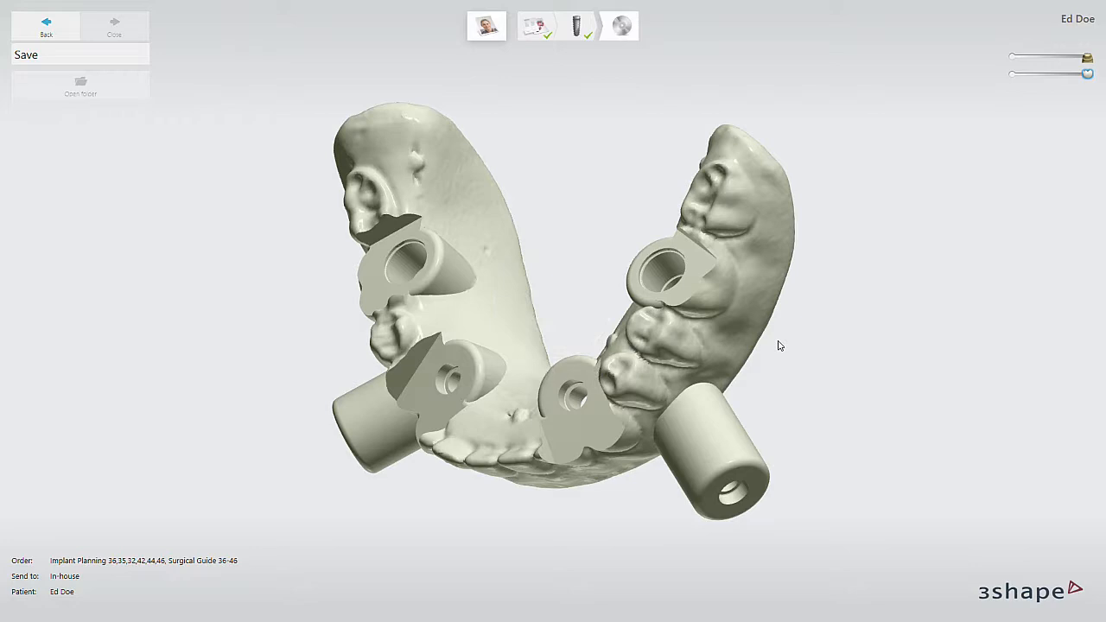
click(26, 54)
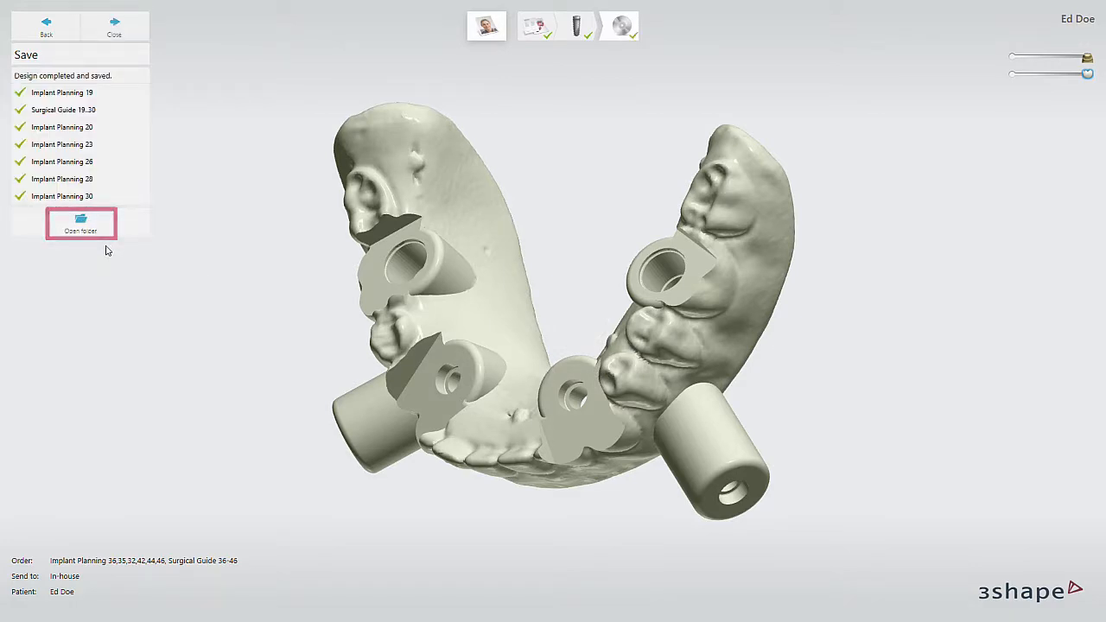
click(80, 225)
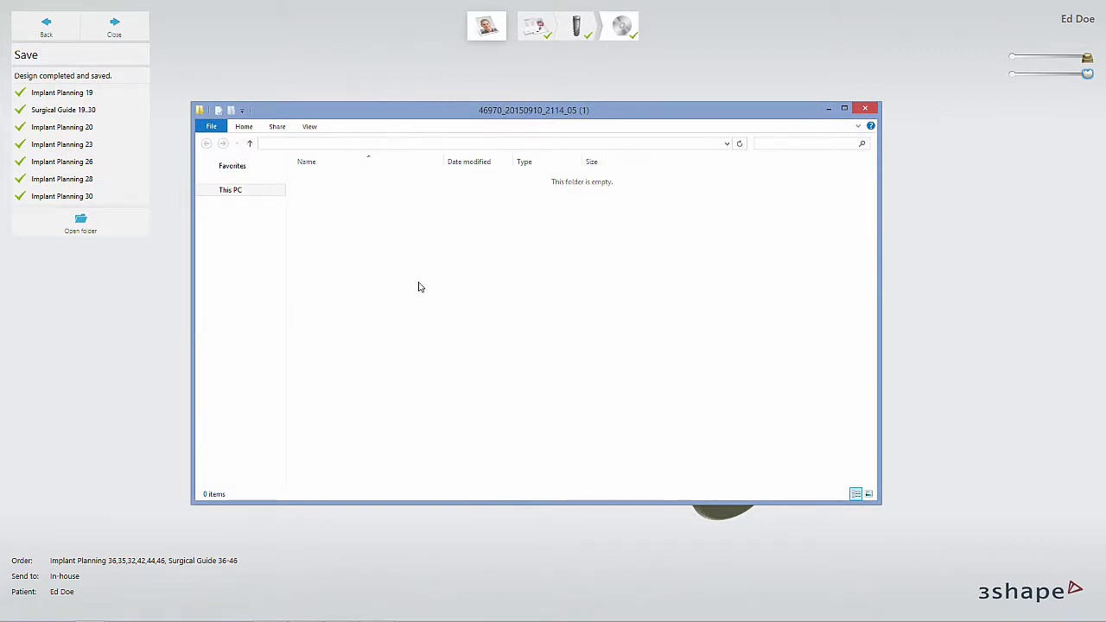
click(361, 190)
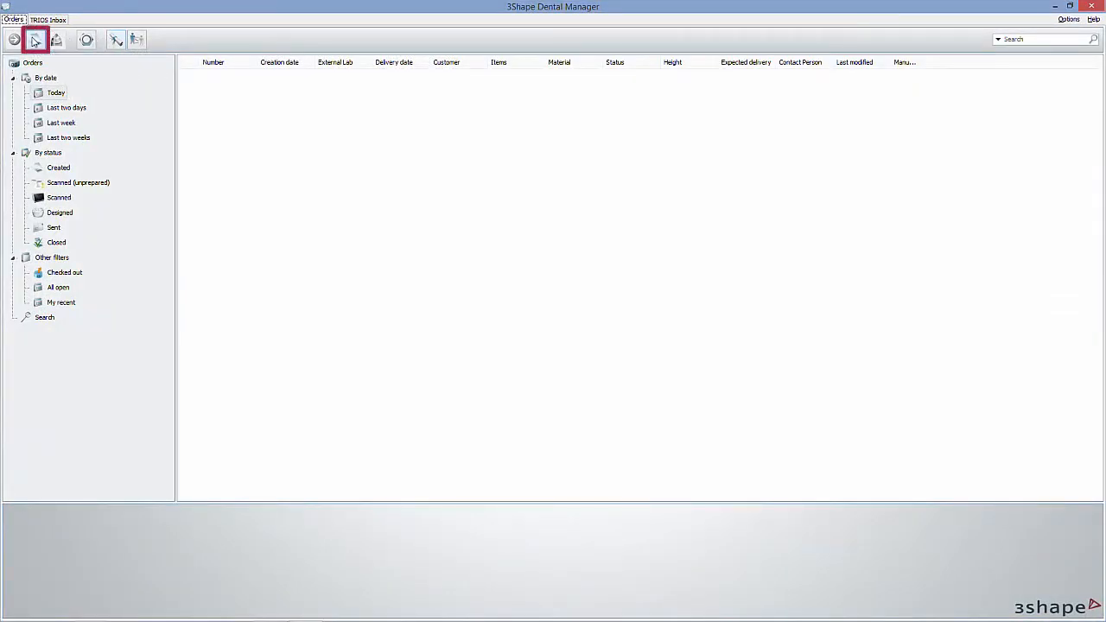
Step: Create a new order and mark the lower-left posterior teeth as abutment restorations
click(35, 40)
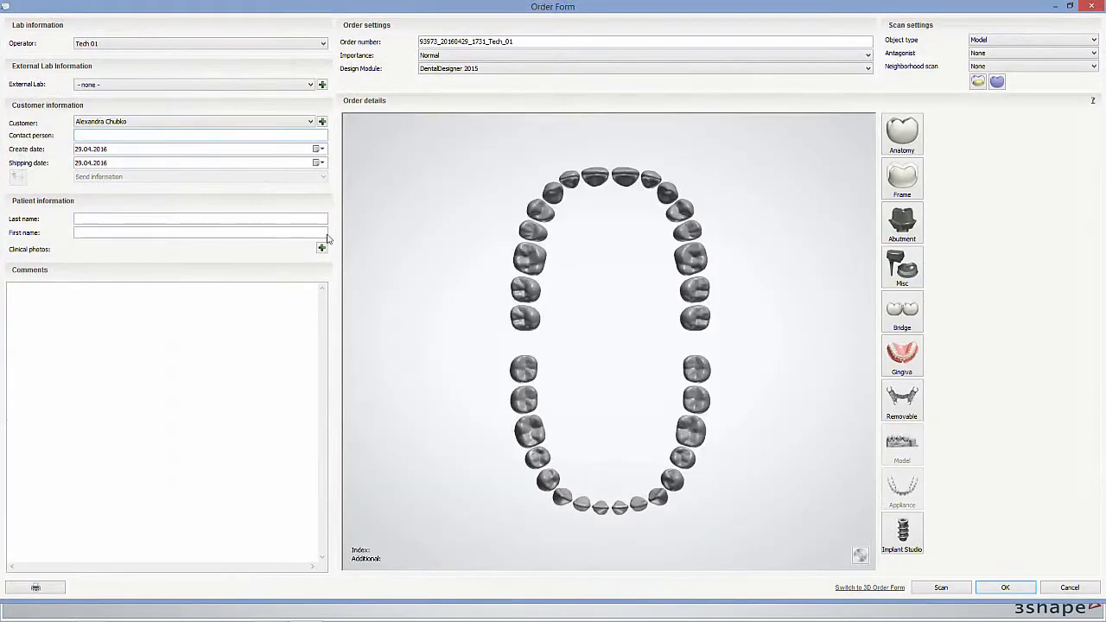
mouse_move(397, 313)
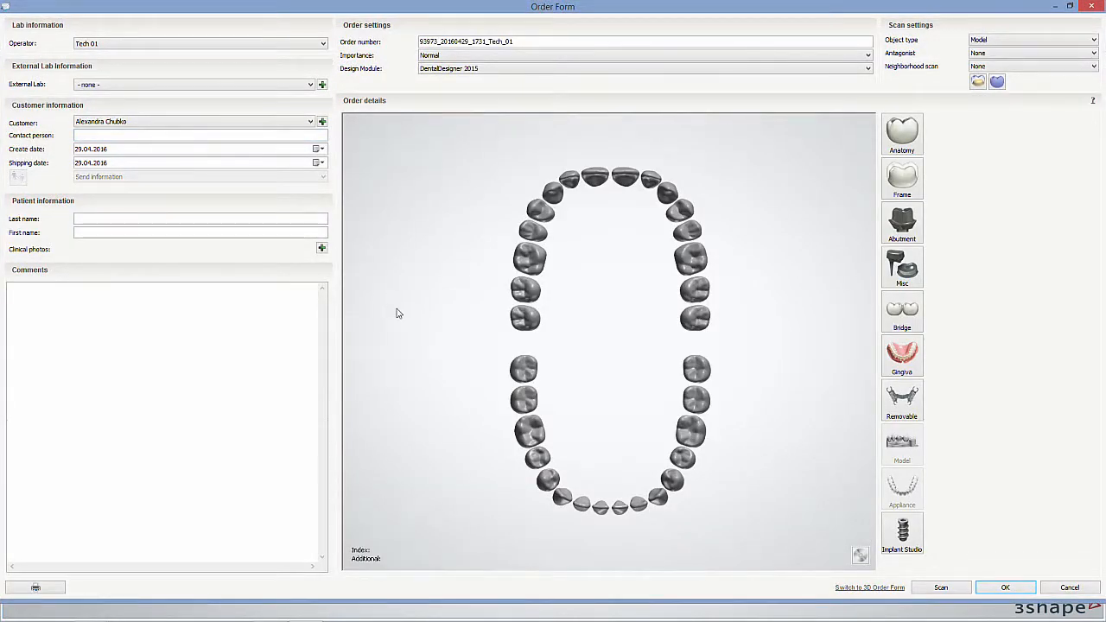
click(529, 433)
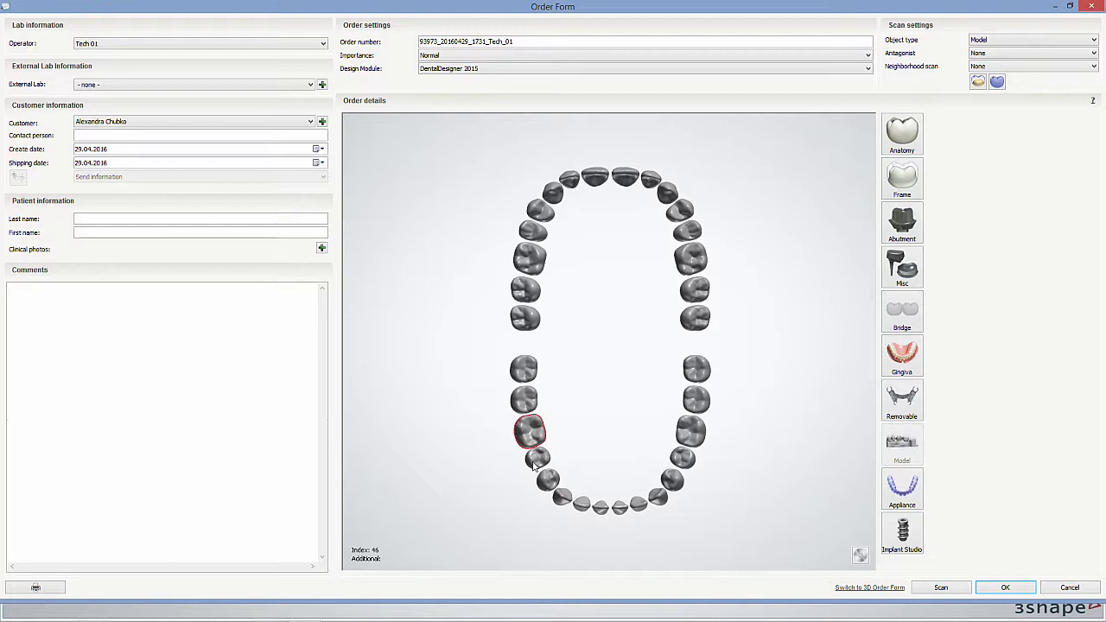
click(581, 505)
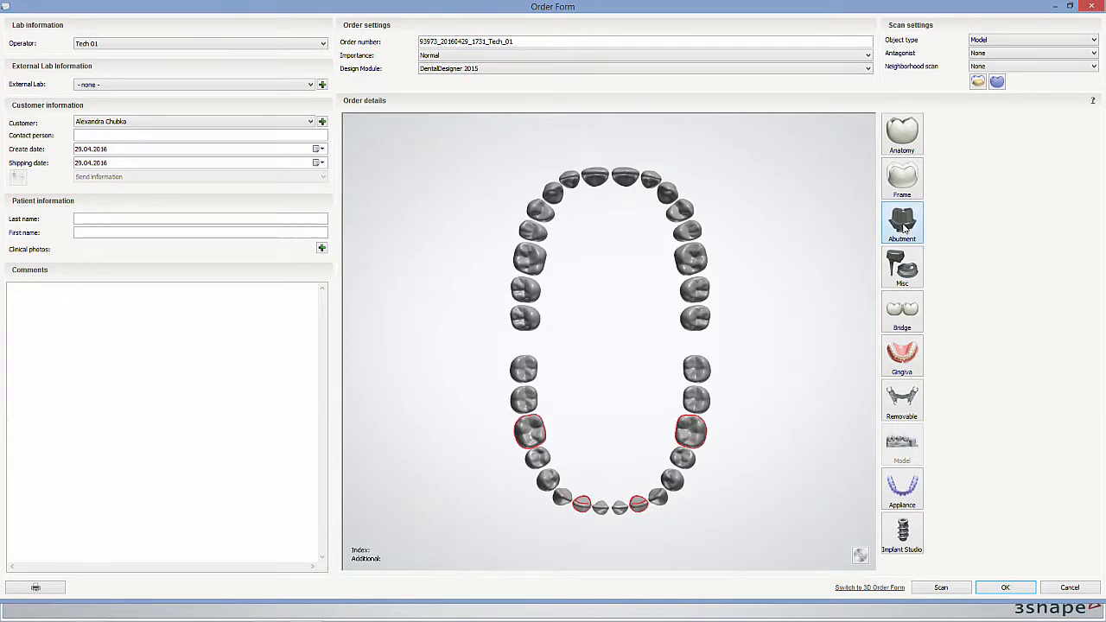
click(903, 223)
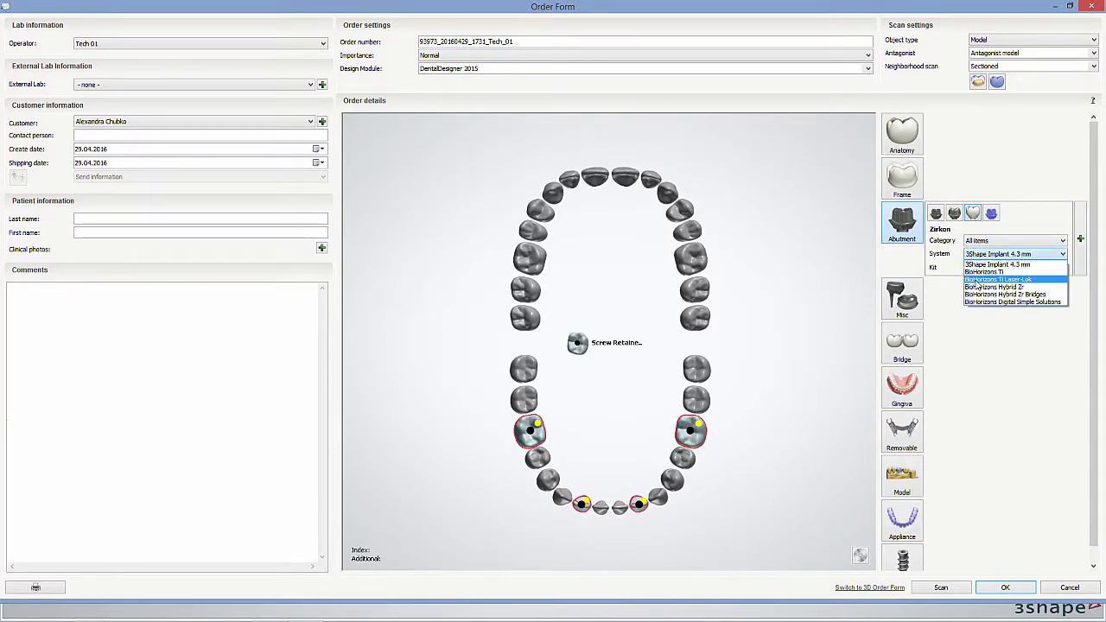
Step: Set abutments and zirconia crown pontics, connect them as a Circular Stem bridge, and save the order
click(1016, 287)
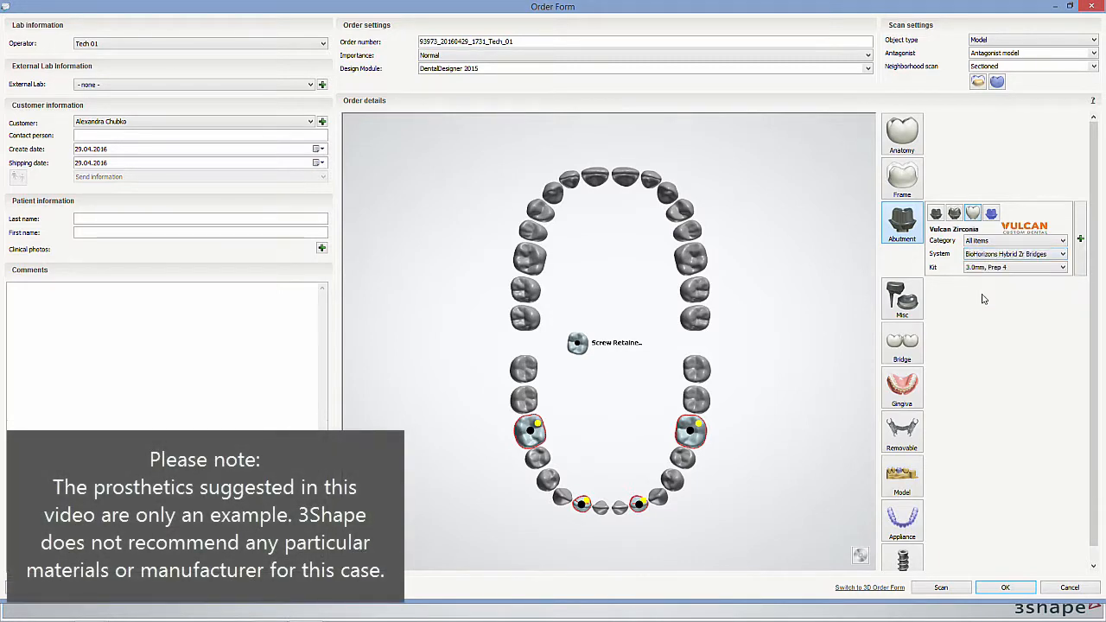
mouse_move(725, 485)
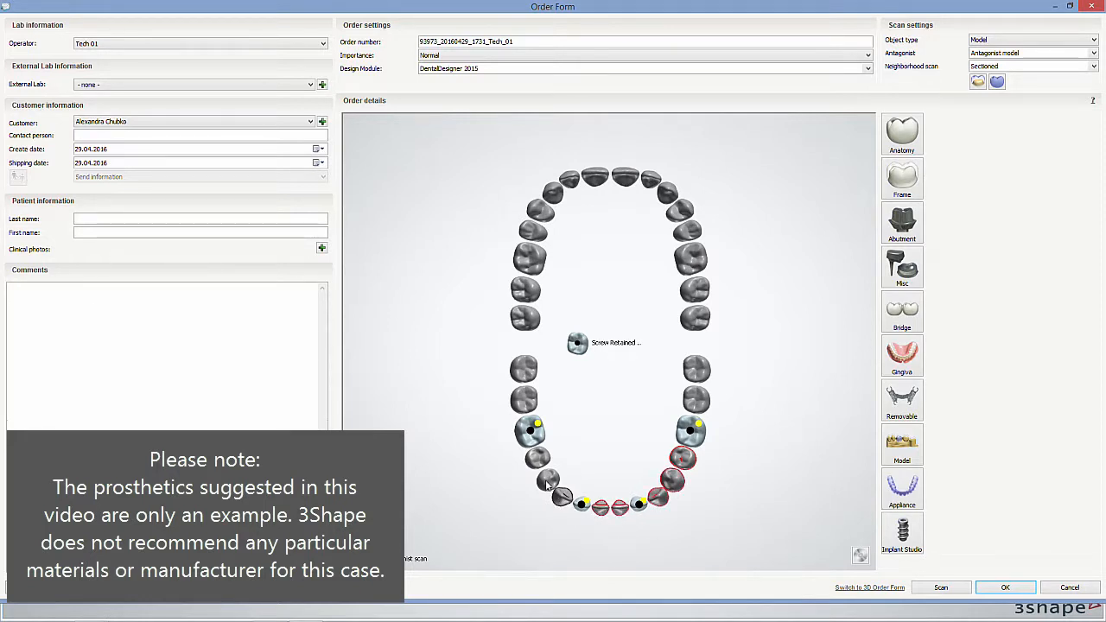
click(903, 131)
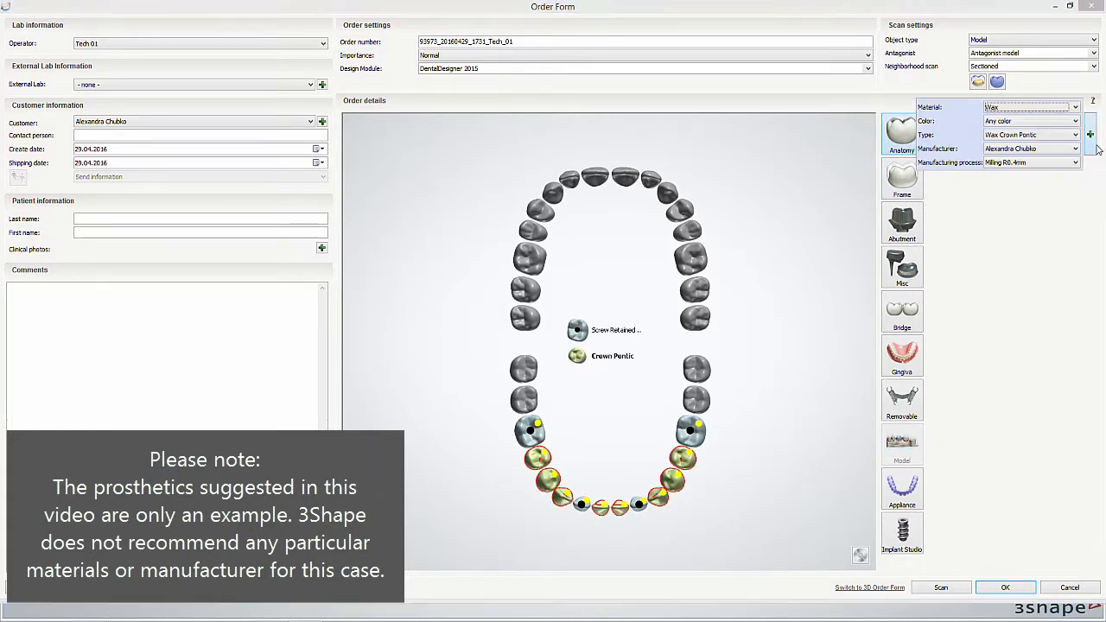
click(1075, 107)
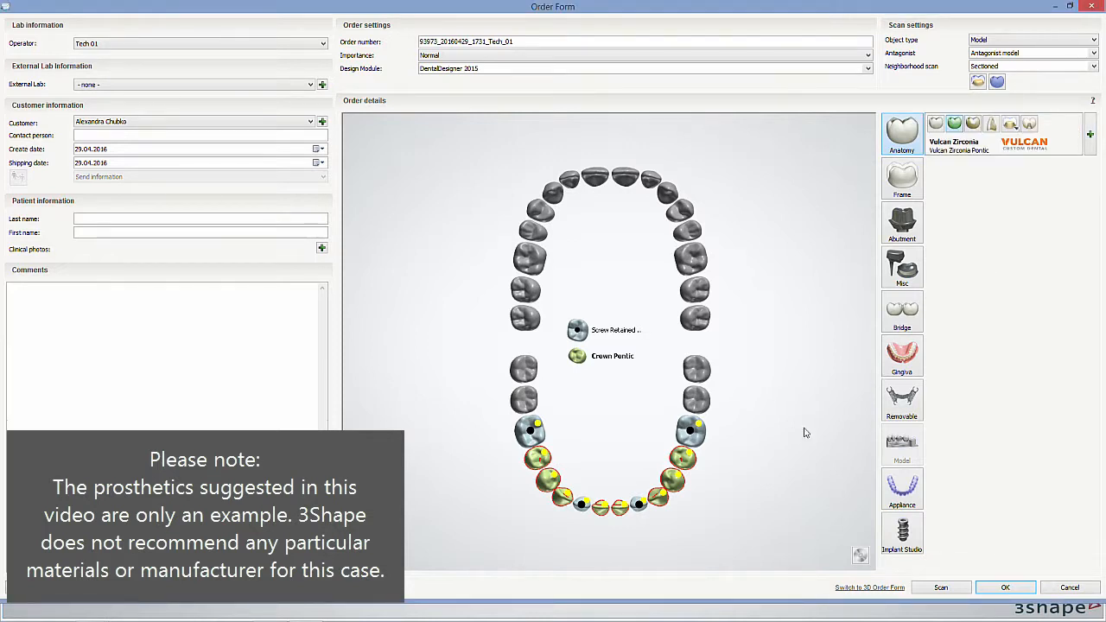
mouse_move(709, 446)
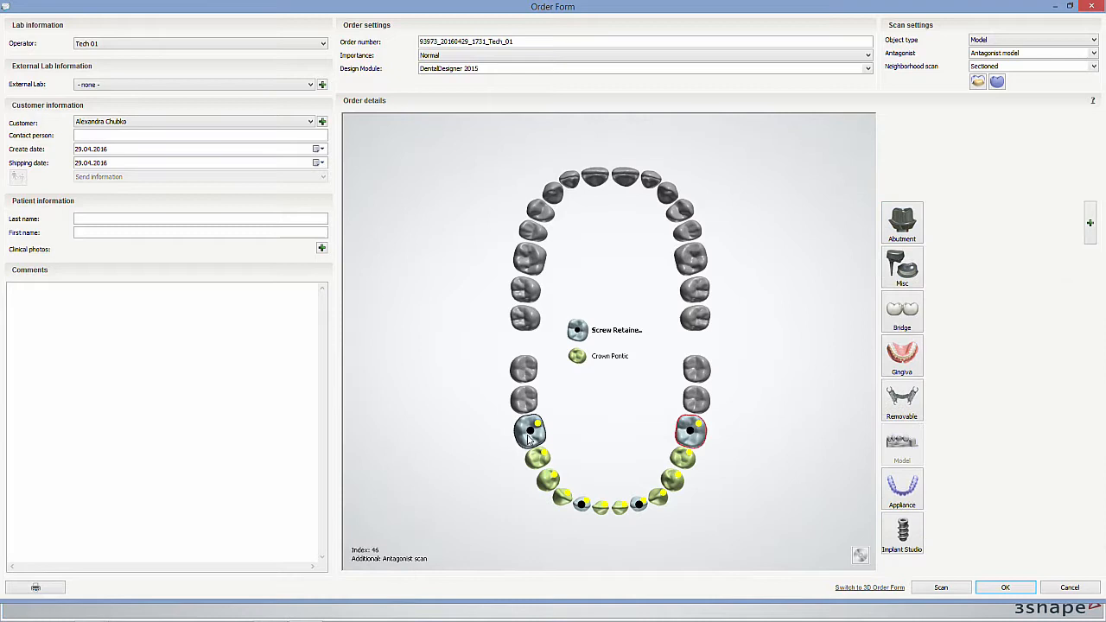
click(903, 312)
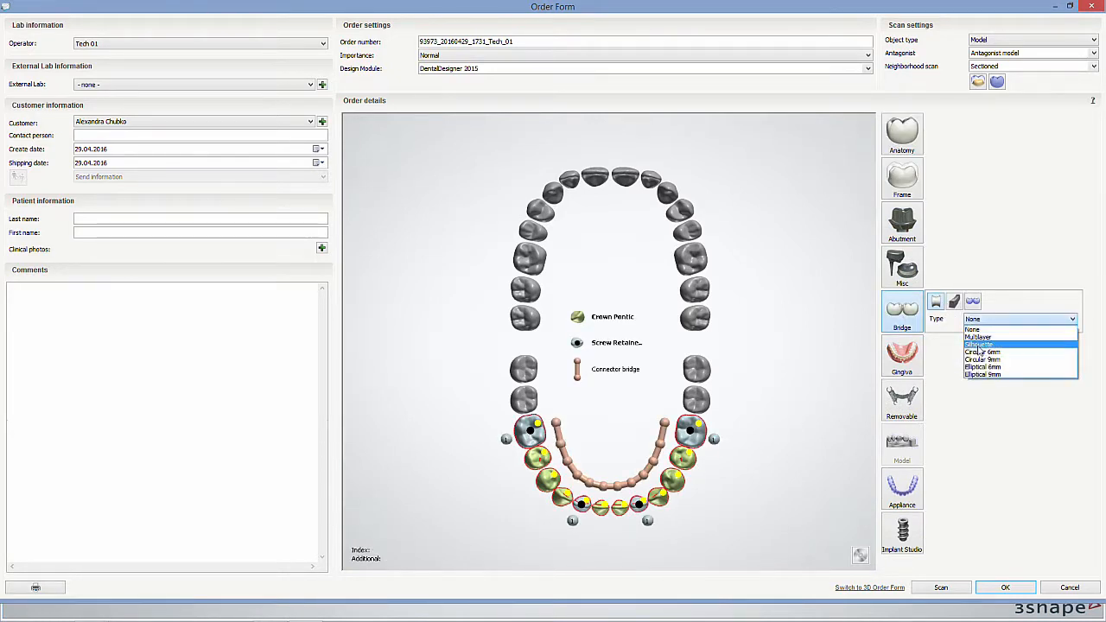
click(982, 360)
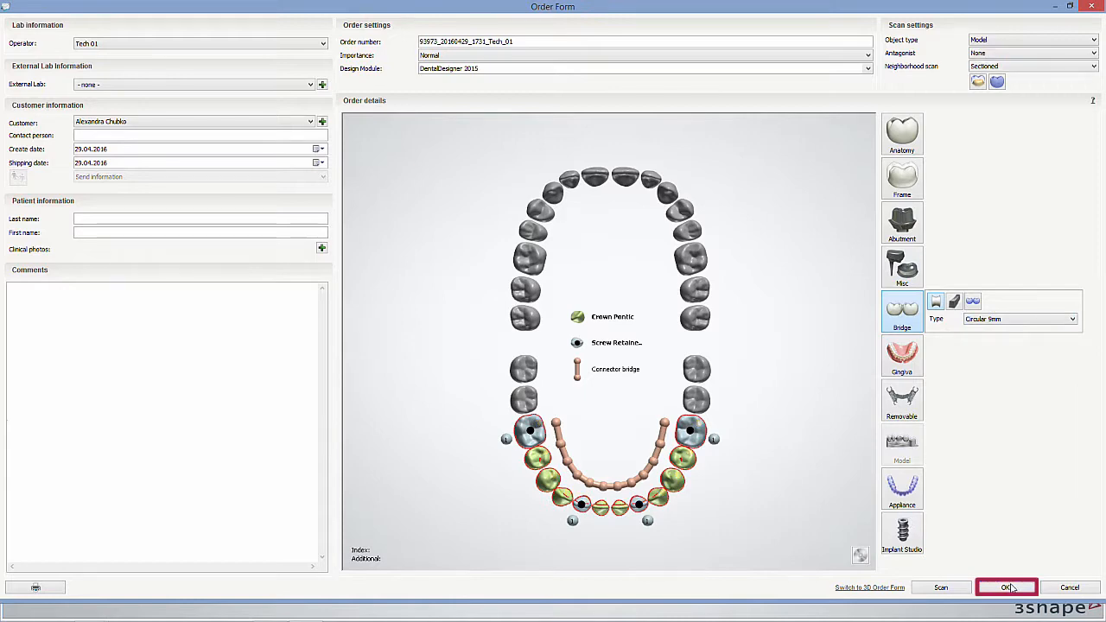
click(1006, 588)
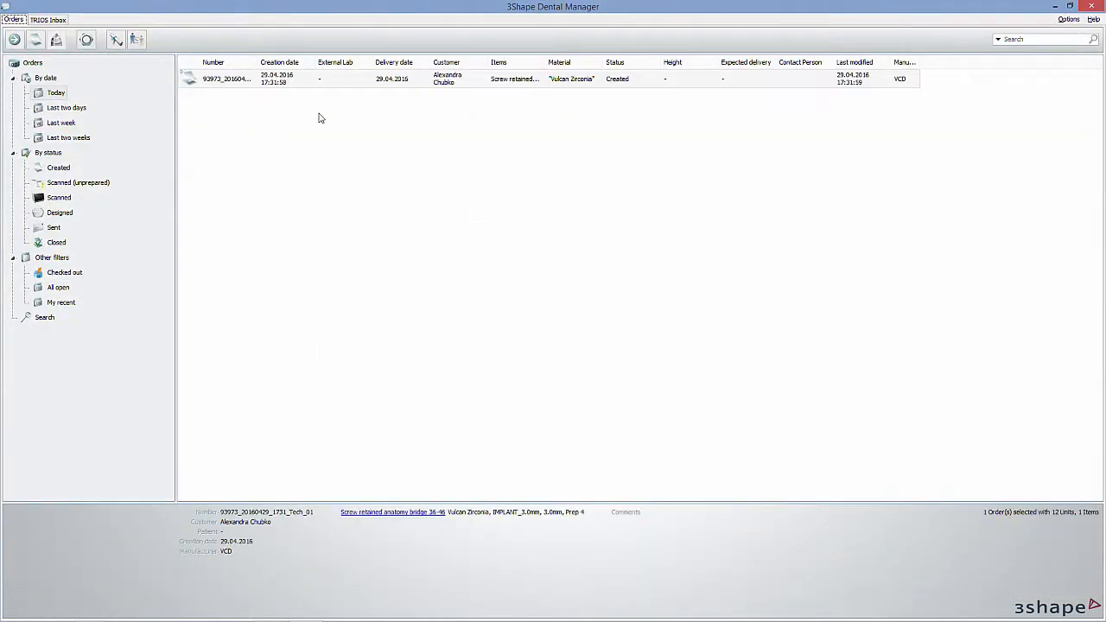
Step: Import LowerGingivalWithImplantInfo.dcm as the order's lower-jaw scan
right_click(226, 79)
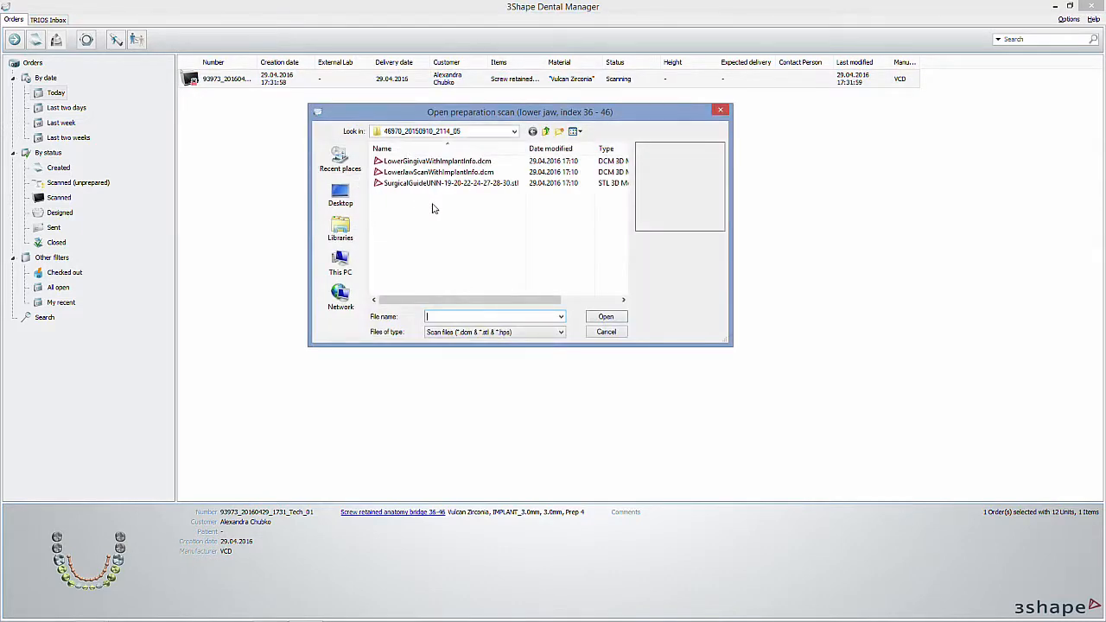
click(449, 183)
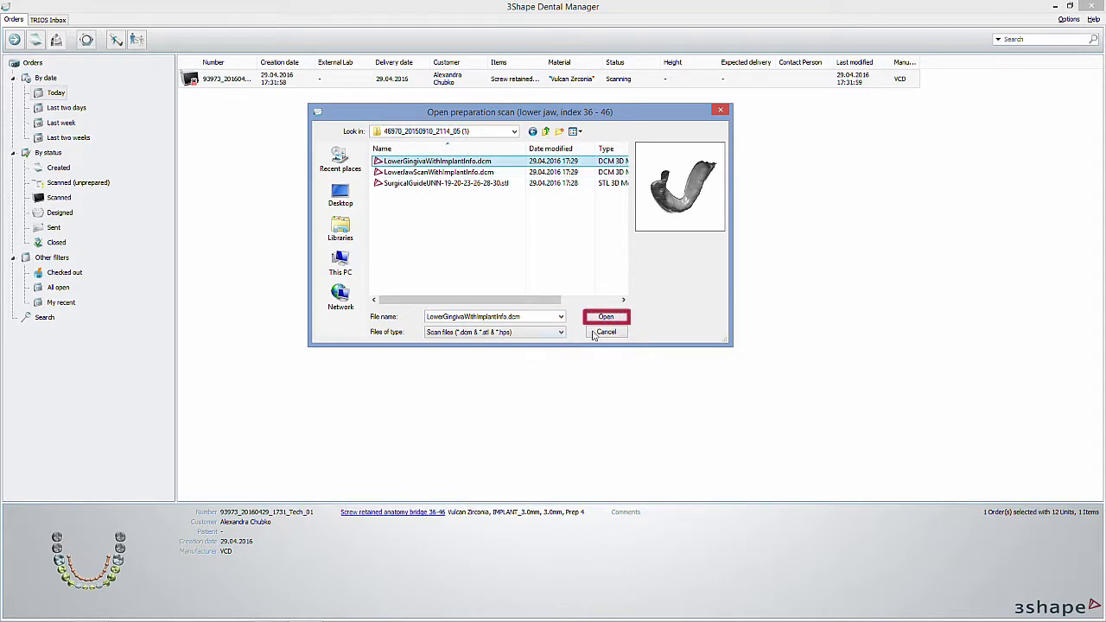
click(605, 317)
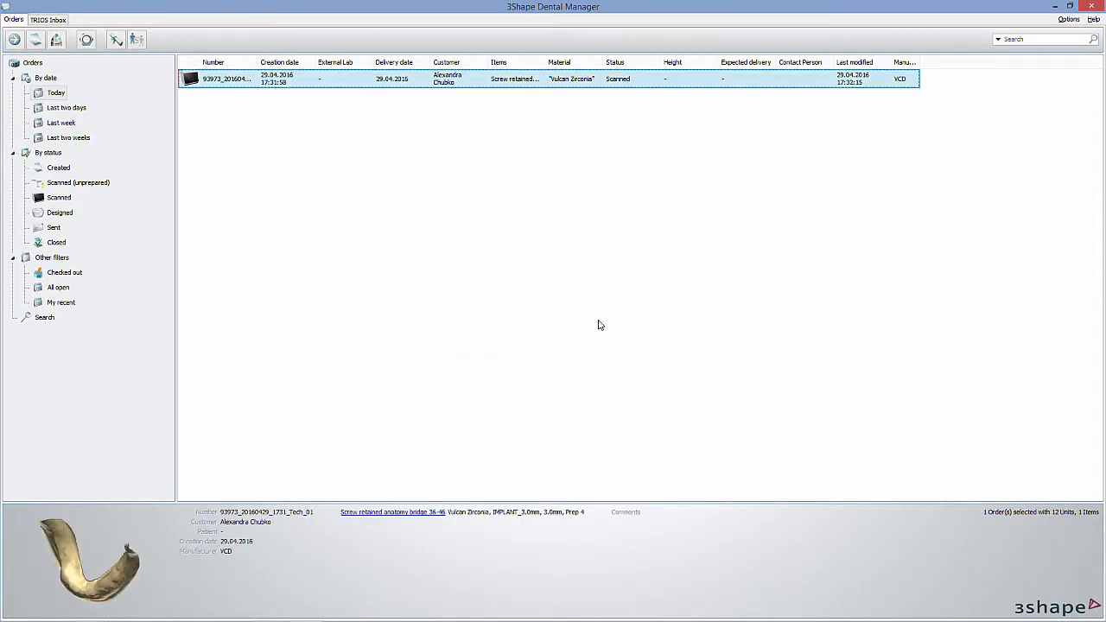
Step: Launch Dental Designer for the scanned order via its Design action
right_click(226, 79)
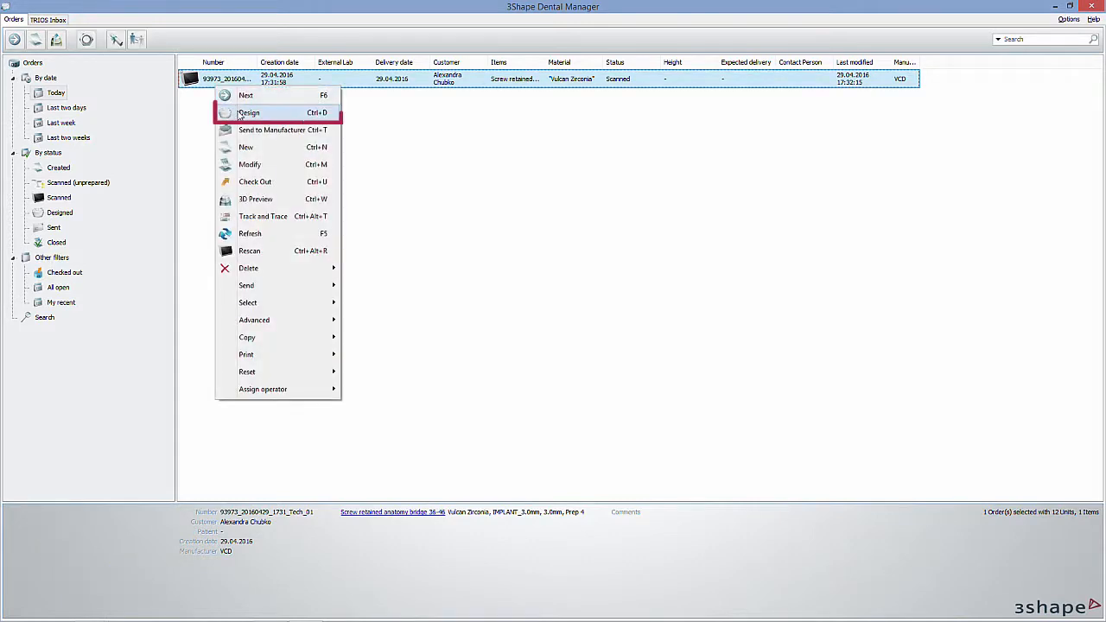
click(240, 118)
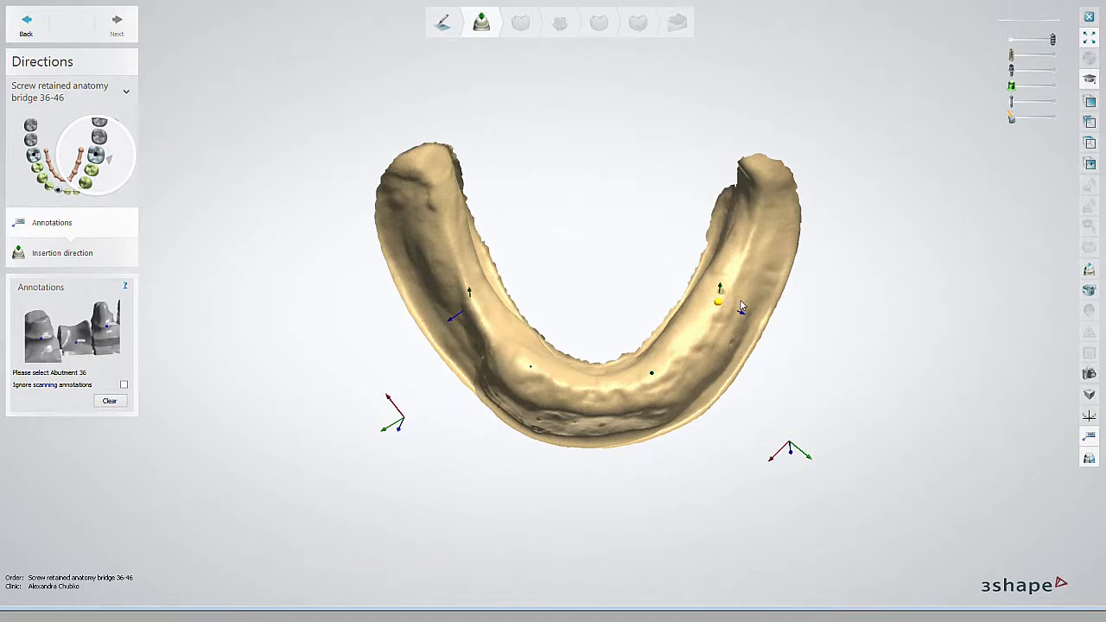
mouse_move(718, 315)
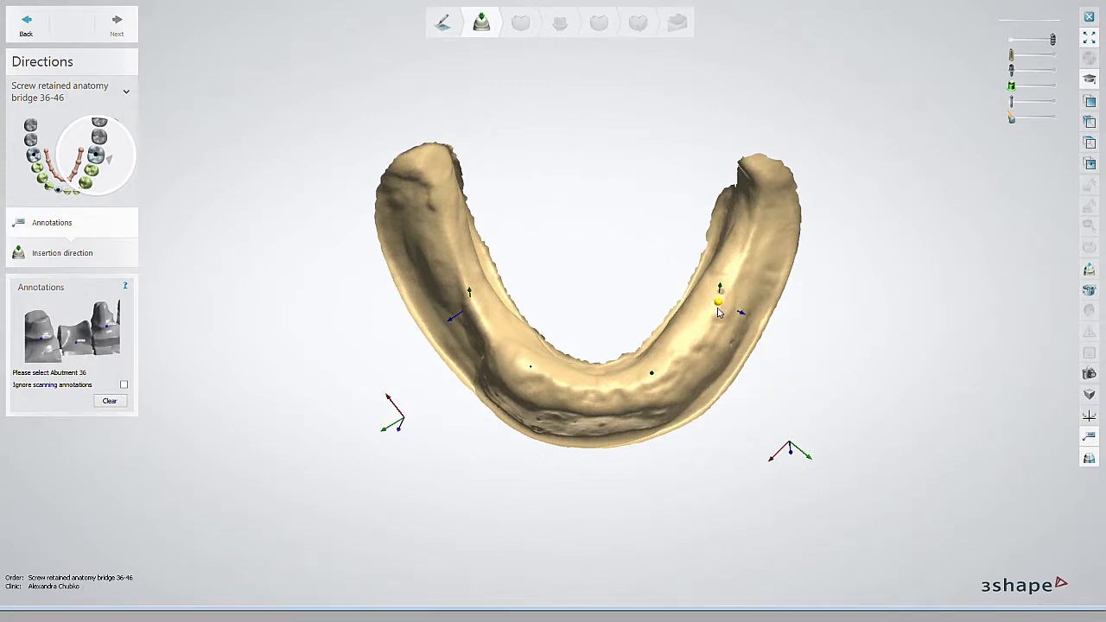
Step: Mark abutment 36, crown pontic 35 and crown pontic 34 on the lower-jaw scan
click(719, 300)
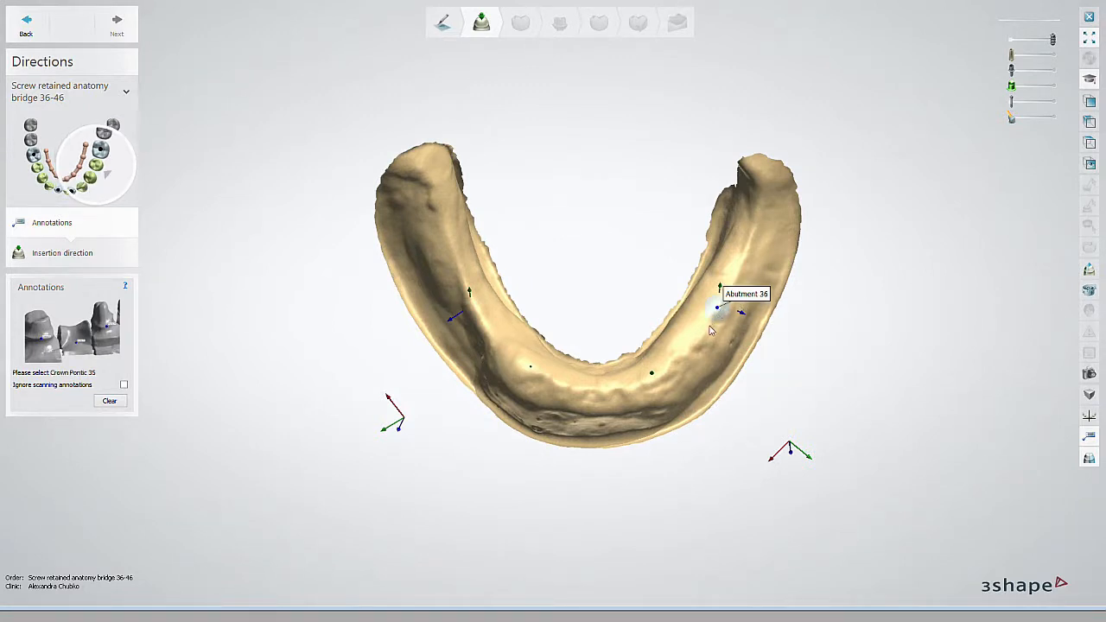
click(706, 327)
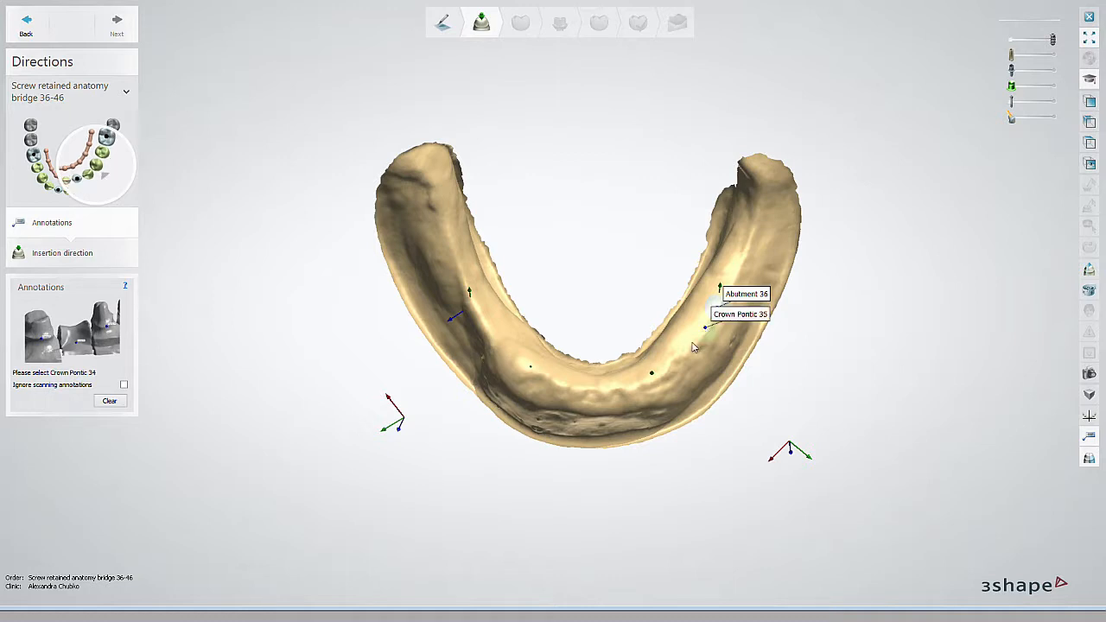
click(692, 343)
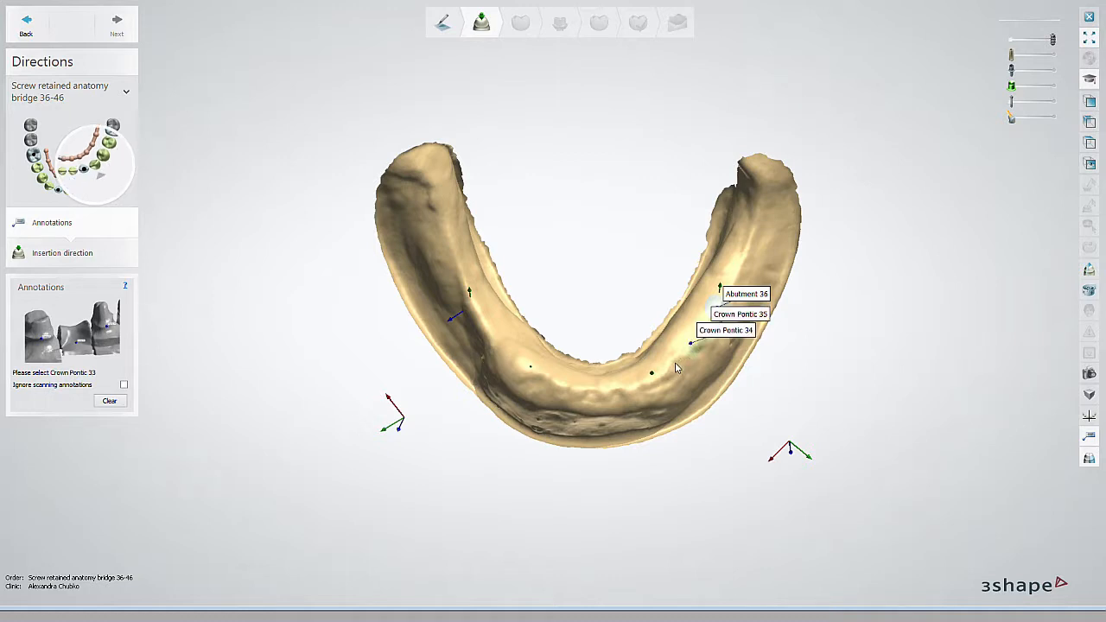